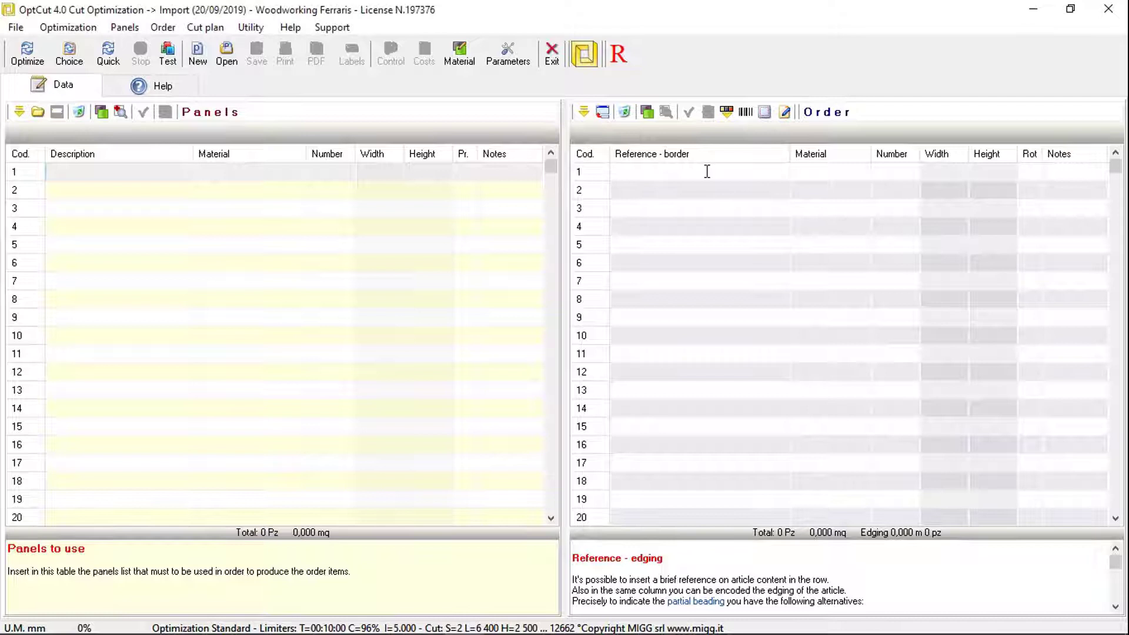
Add 'Bottom' as the first order item with TRC10 chipboard material.
type("Bott")
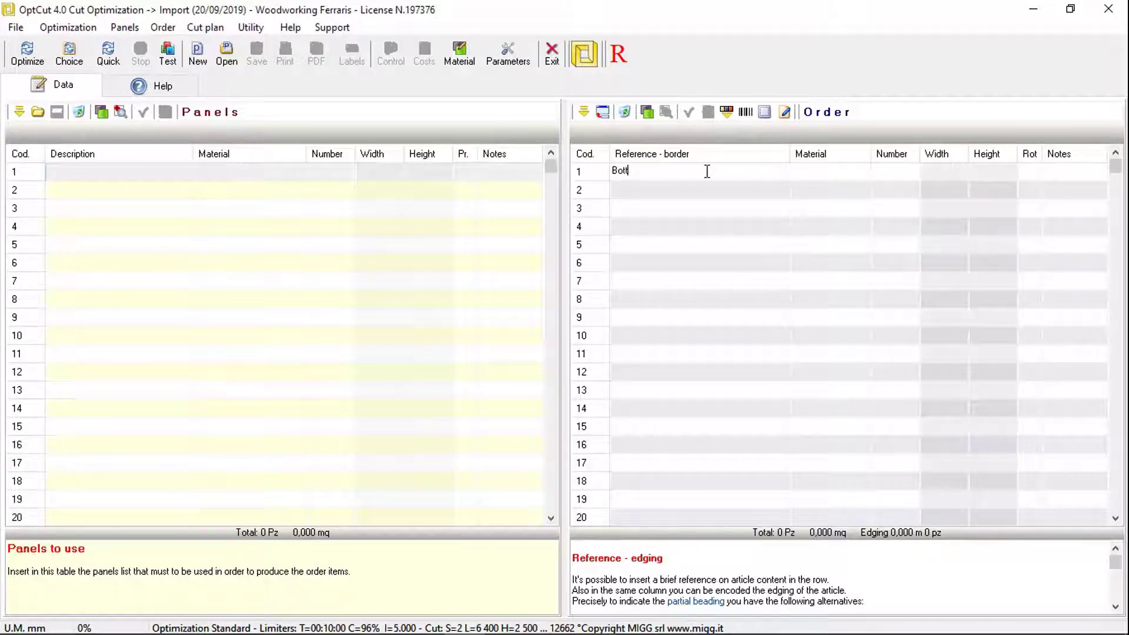
type("om")
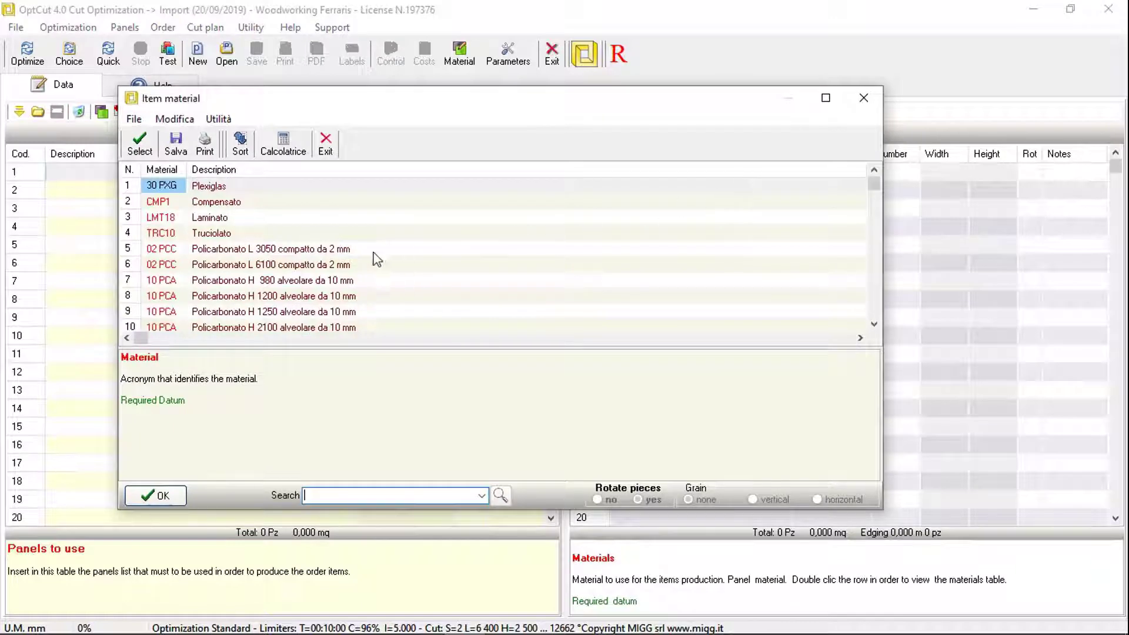
left_click(162, 233)
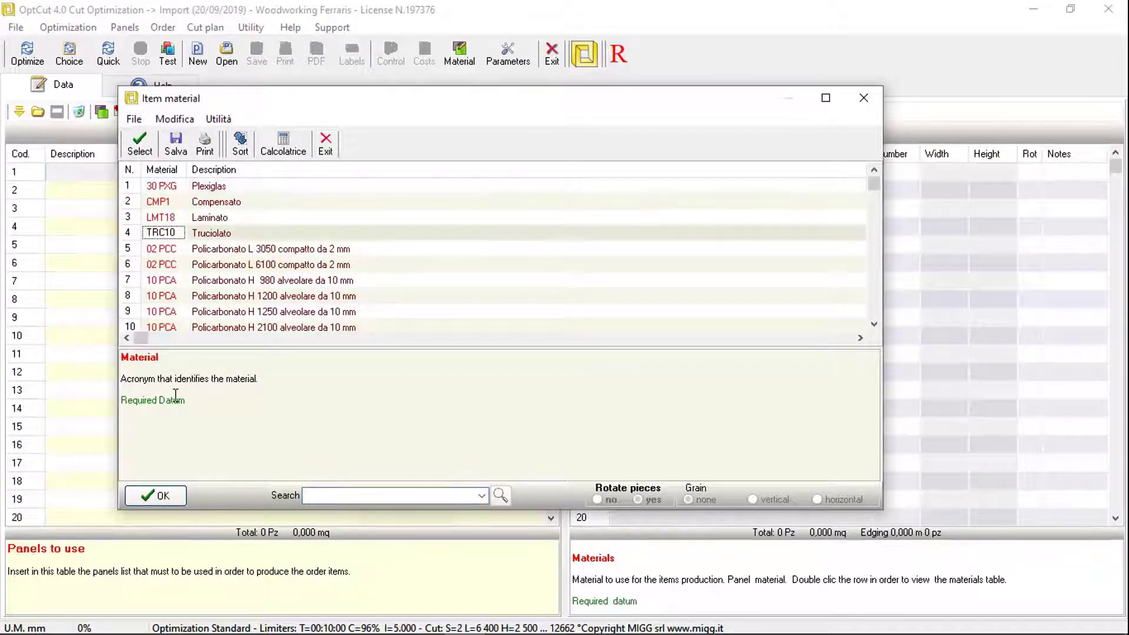
left_click(155, 496)
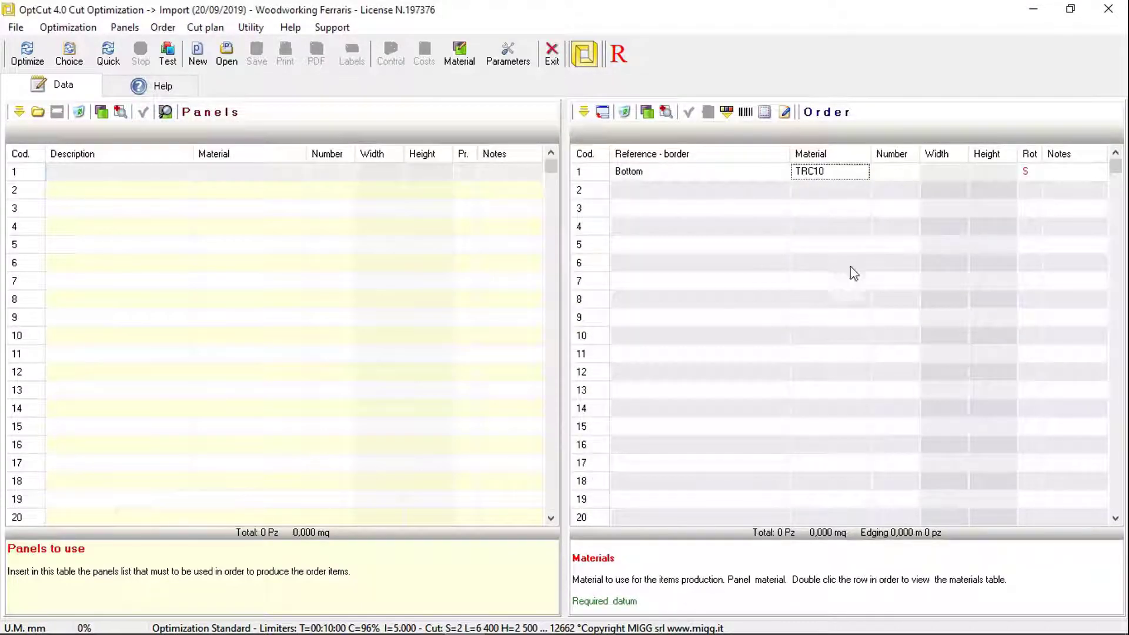
left_click(895, 171)
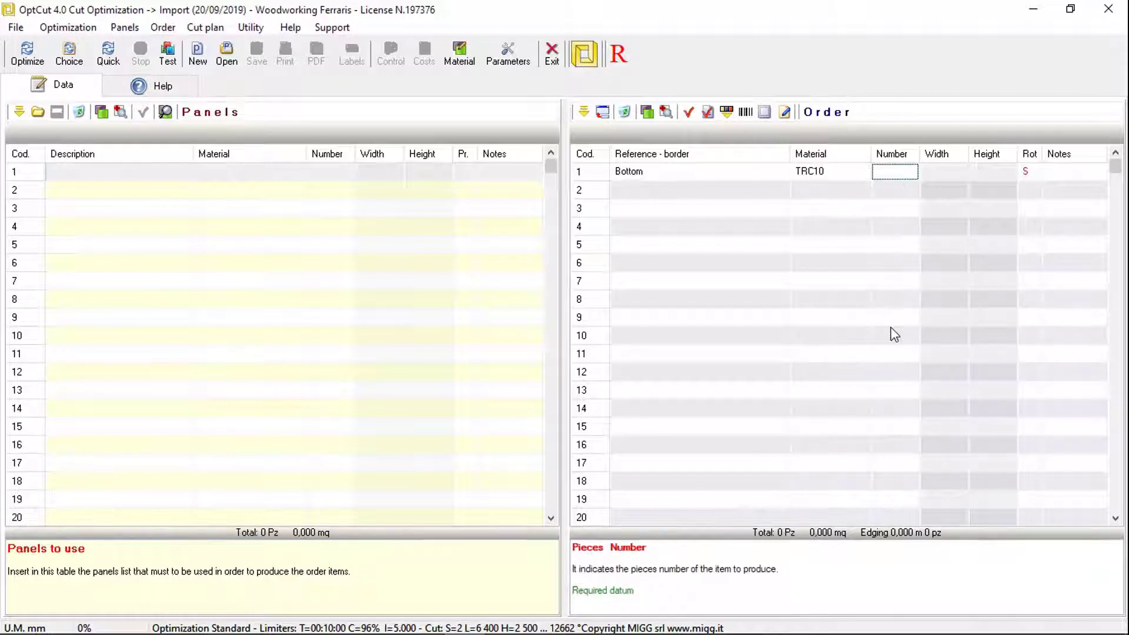
Set 10 Bottom pieces and add 20 Lateral, 10 Front, 20 Backside TRC10 rows.
type("10")
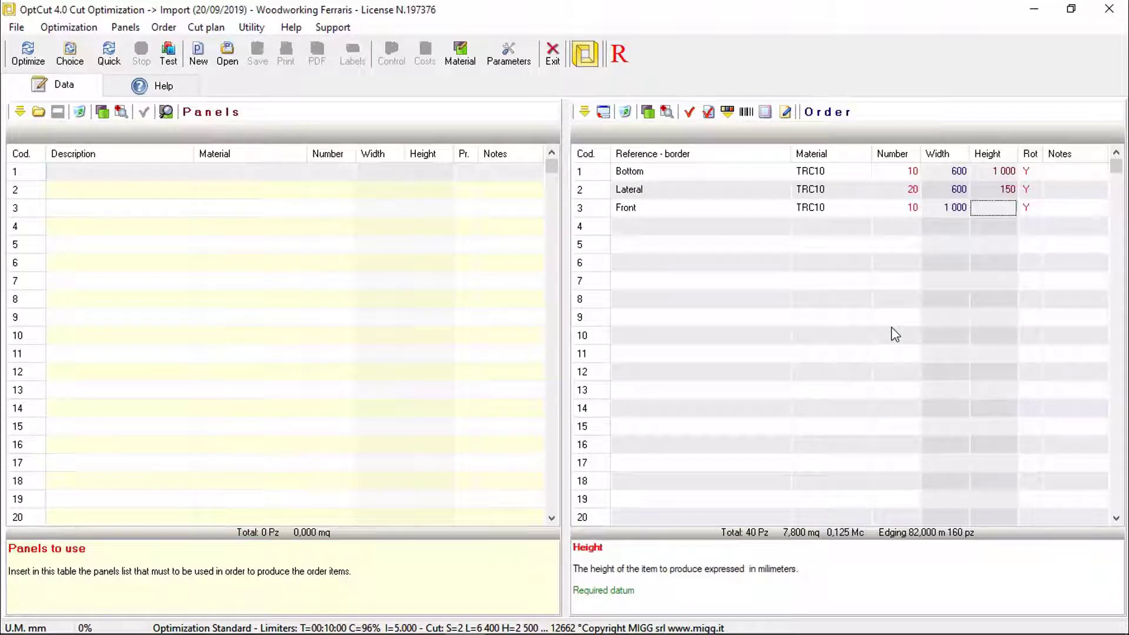
type("Backside")
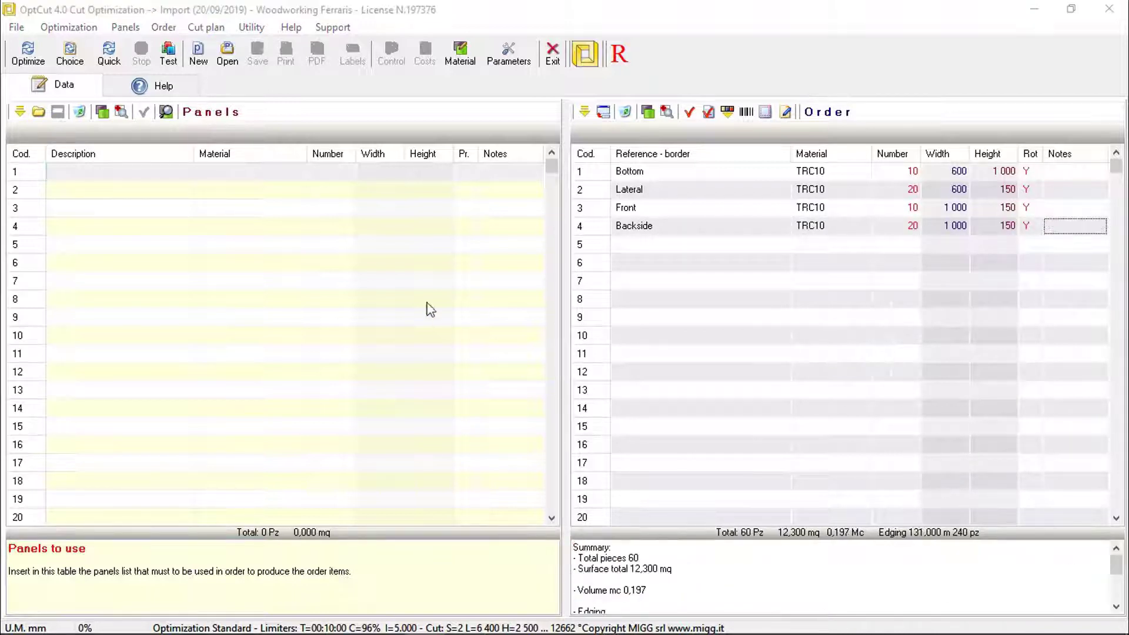
Add 1000 TRC10 panels of 2820×2070 and run the optimization.
left_click(166, 111)
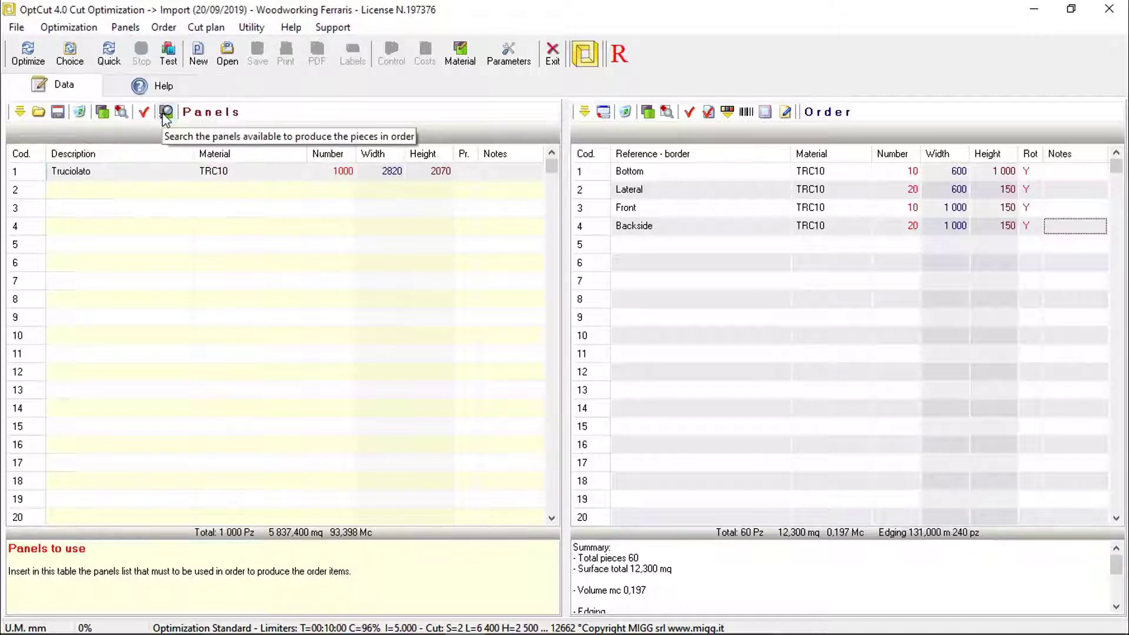
mouse_move(164, 131)
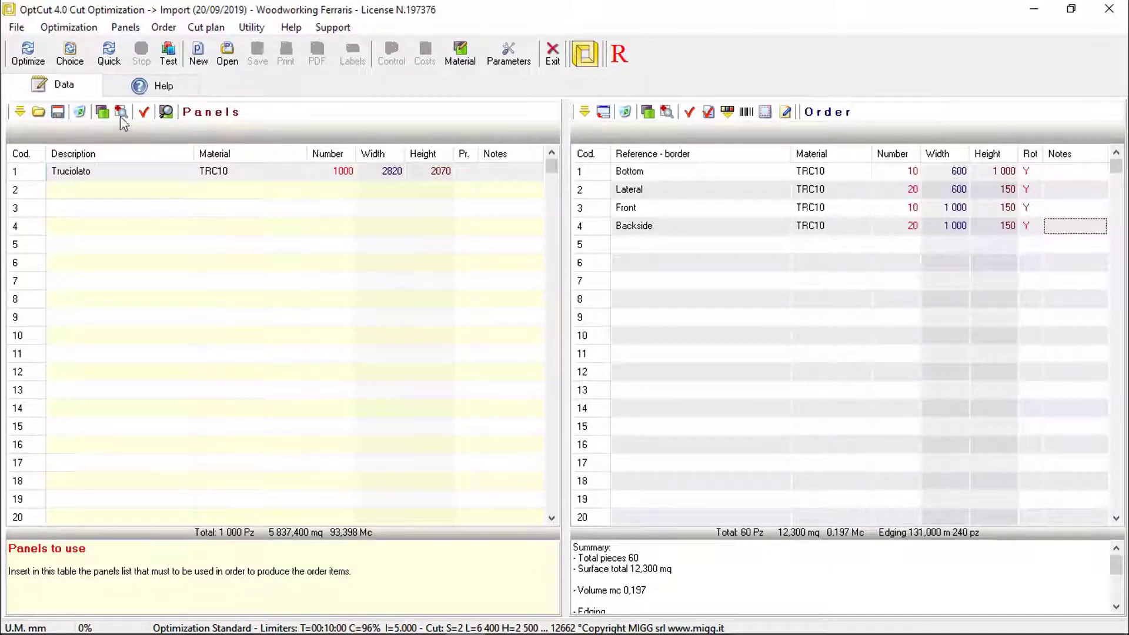
left_click(27, 52)
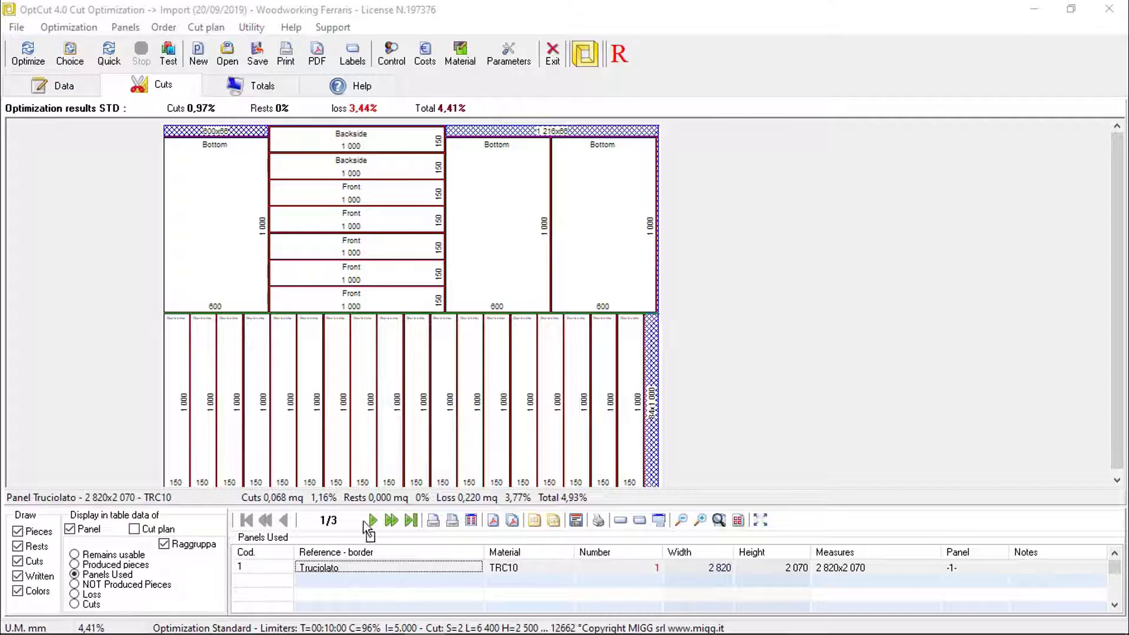
Browse the three optimized cutting panels and return to the first.
left_click(372, 520)
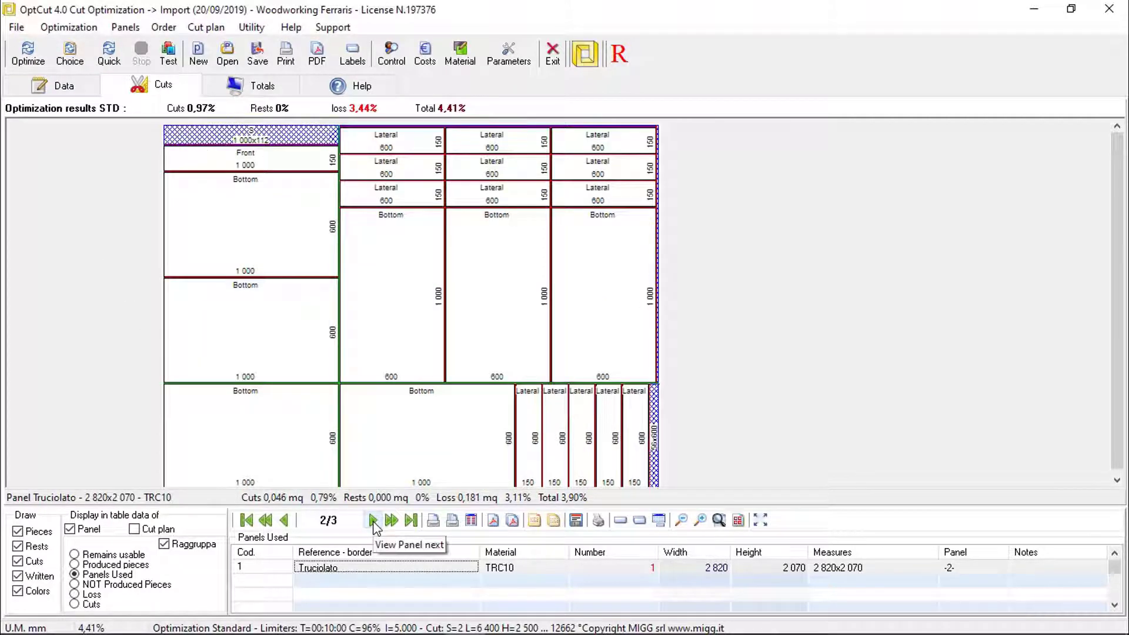
left_click(373, 520)
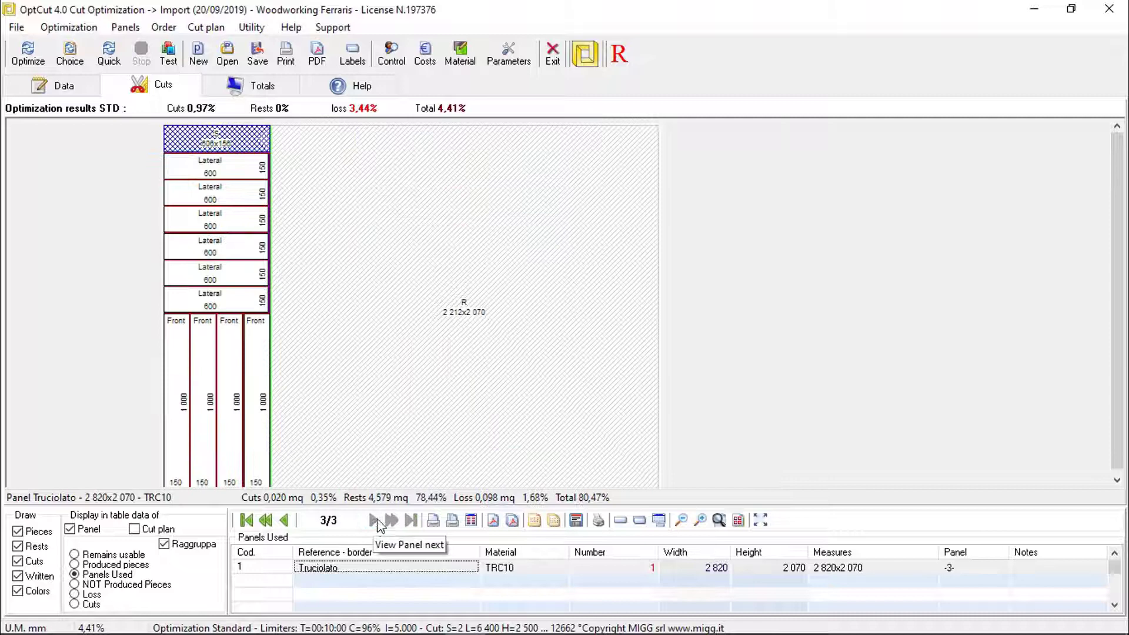
left_click(283, 520)
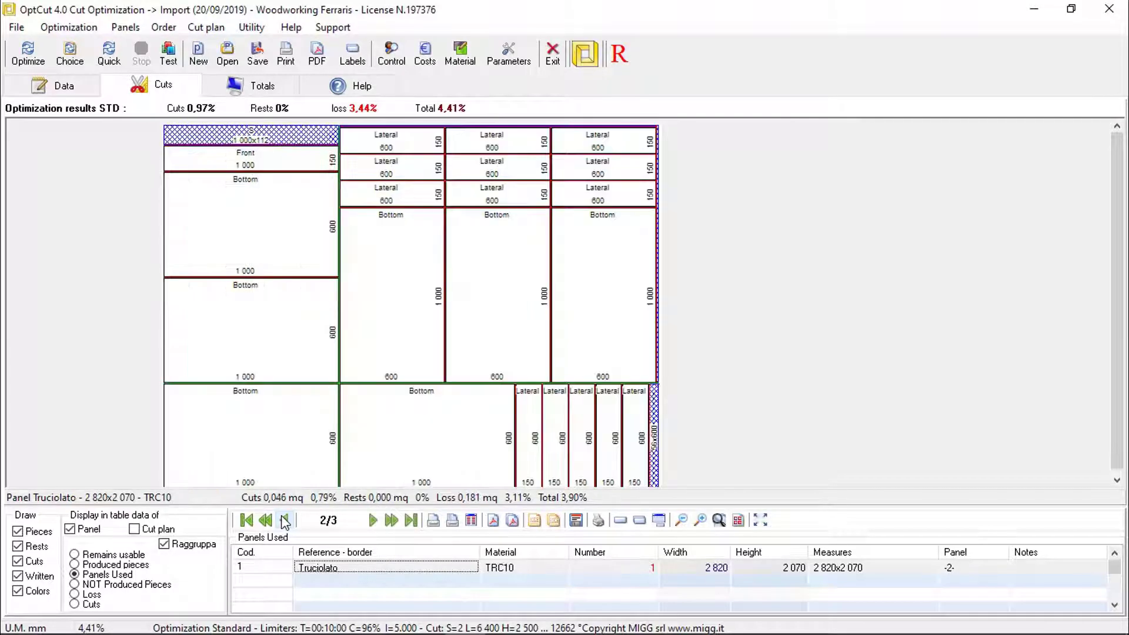
left_click(282, 520)
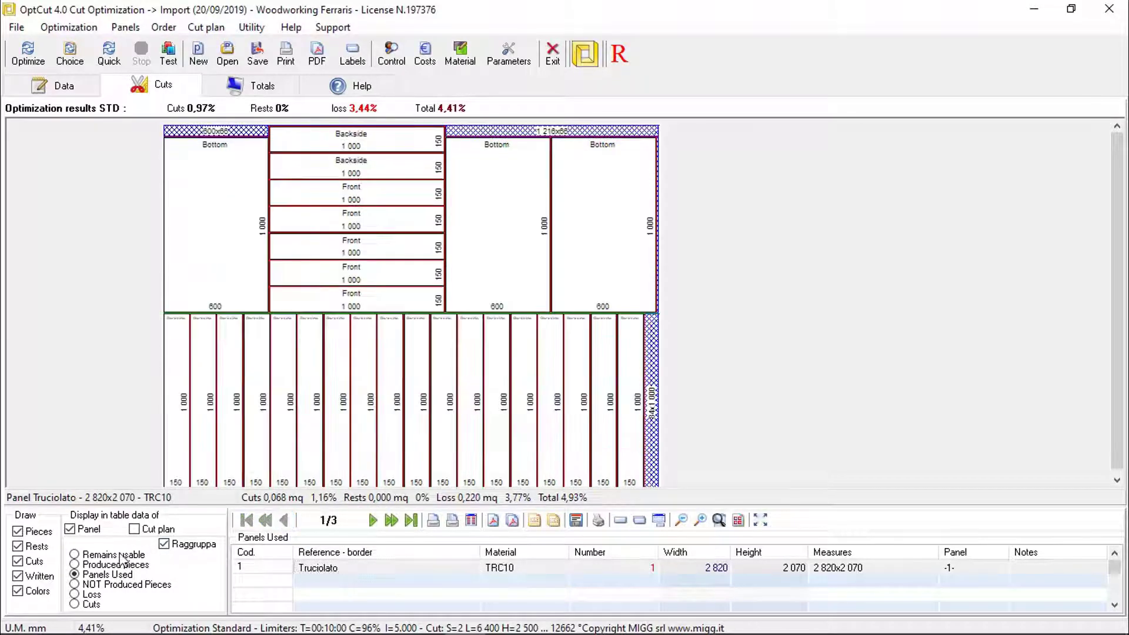
List the first panel's waste pieces and cut lines, cancelling the print dialog.
left_click(74, 595)
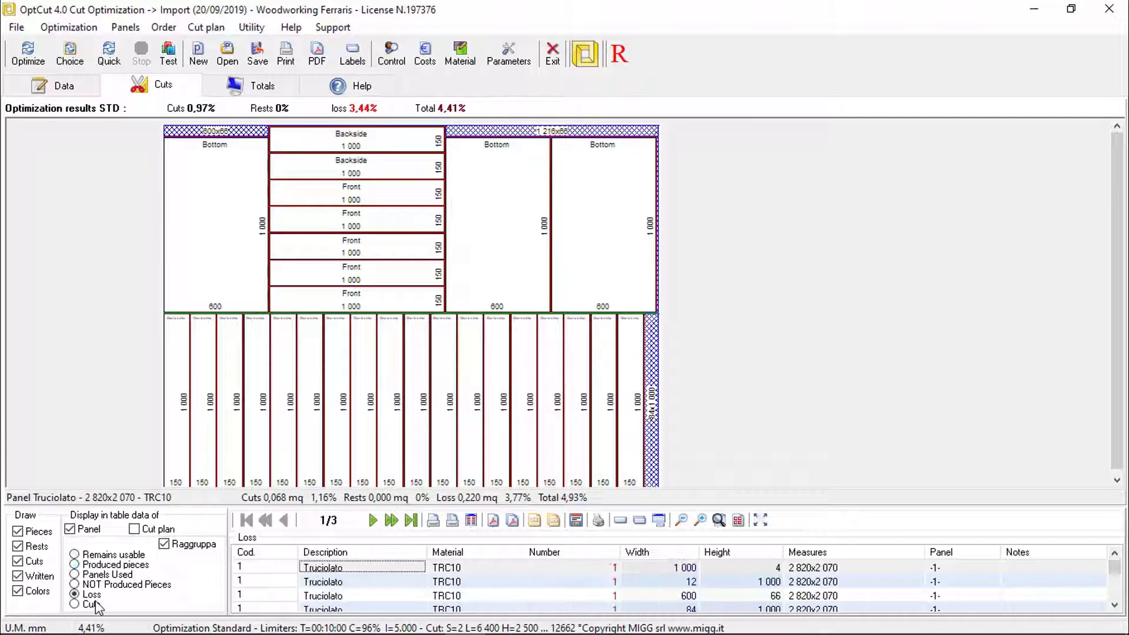
left_click(75, 606)
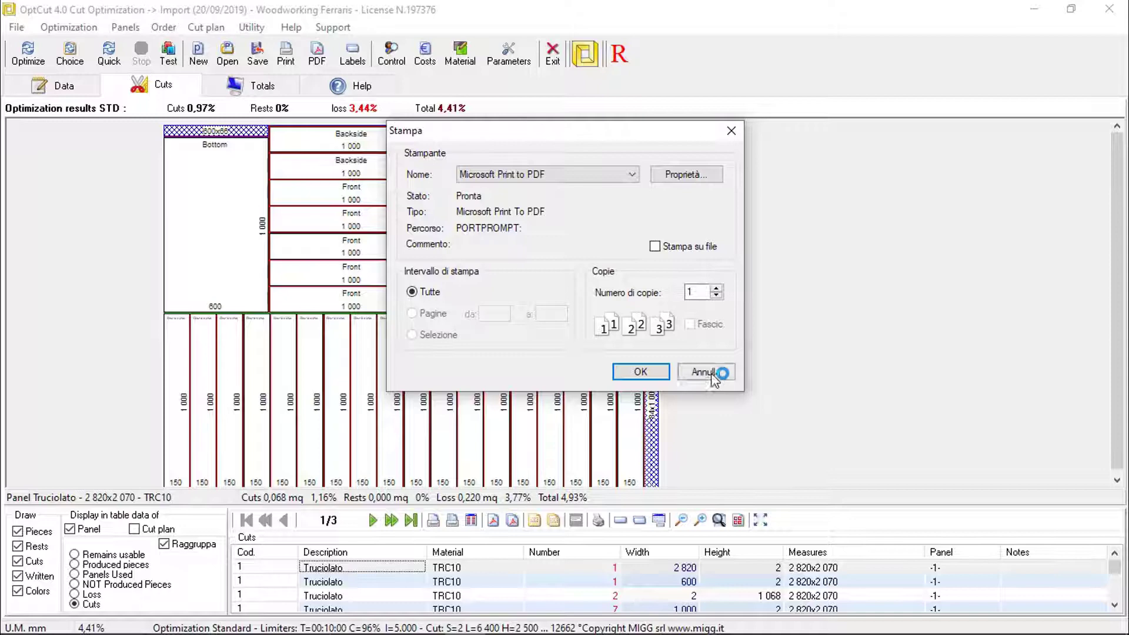
left_click(705, 372)
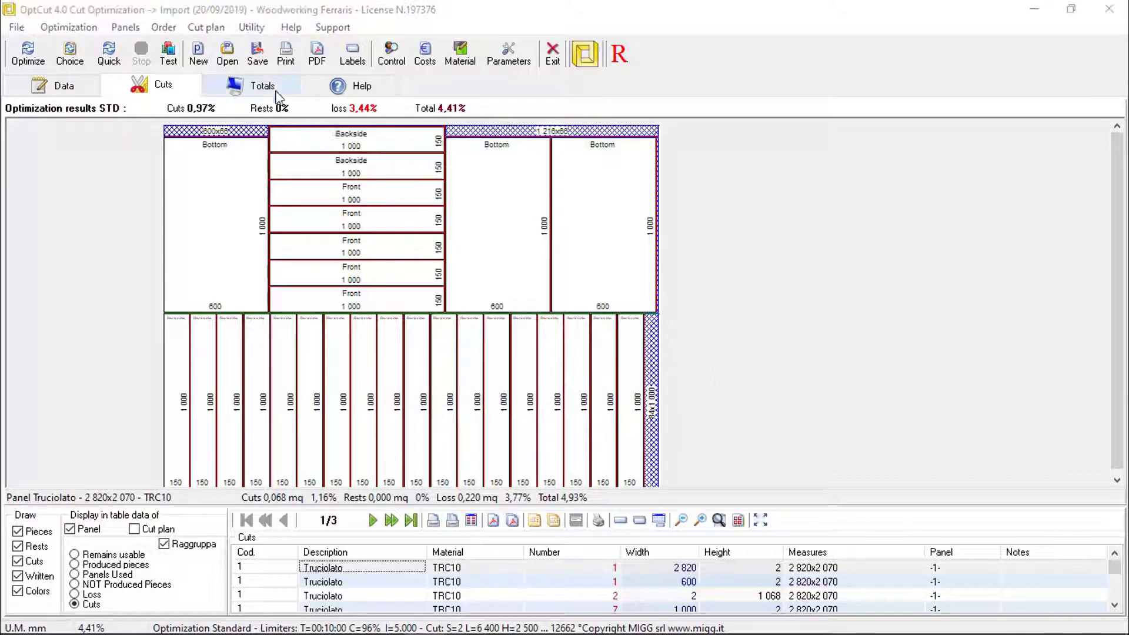
Show the Totals with produced pieces and the three panels used.
left_click(263, 85)
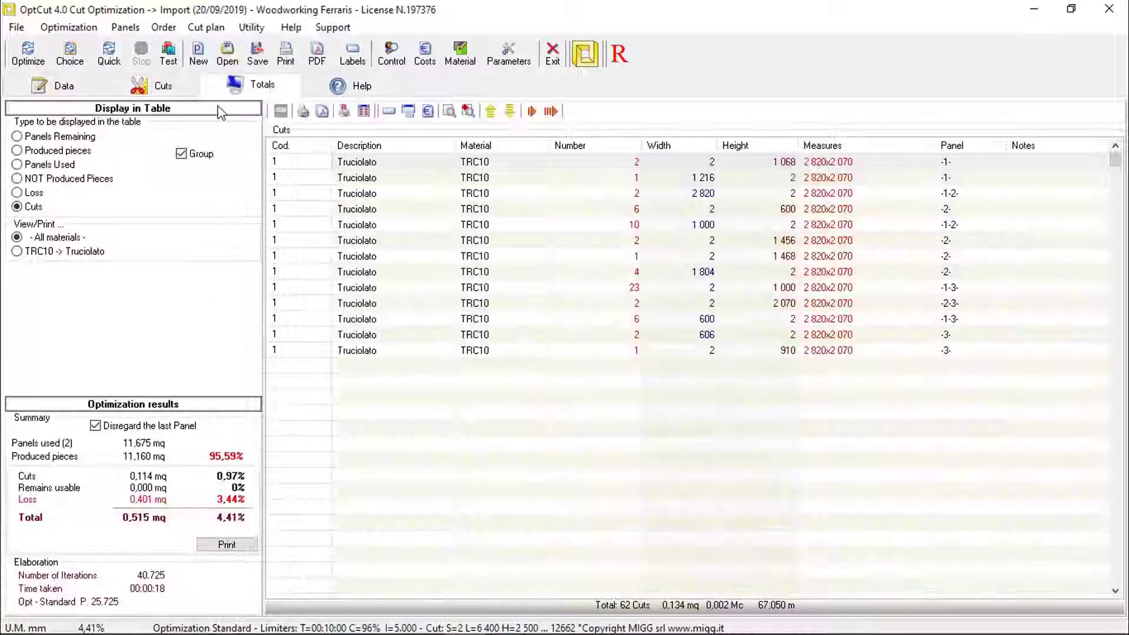
left_click(17, 151)
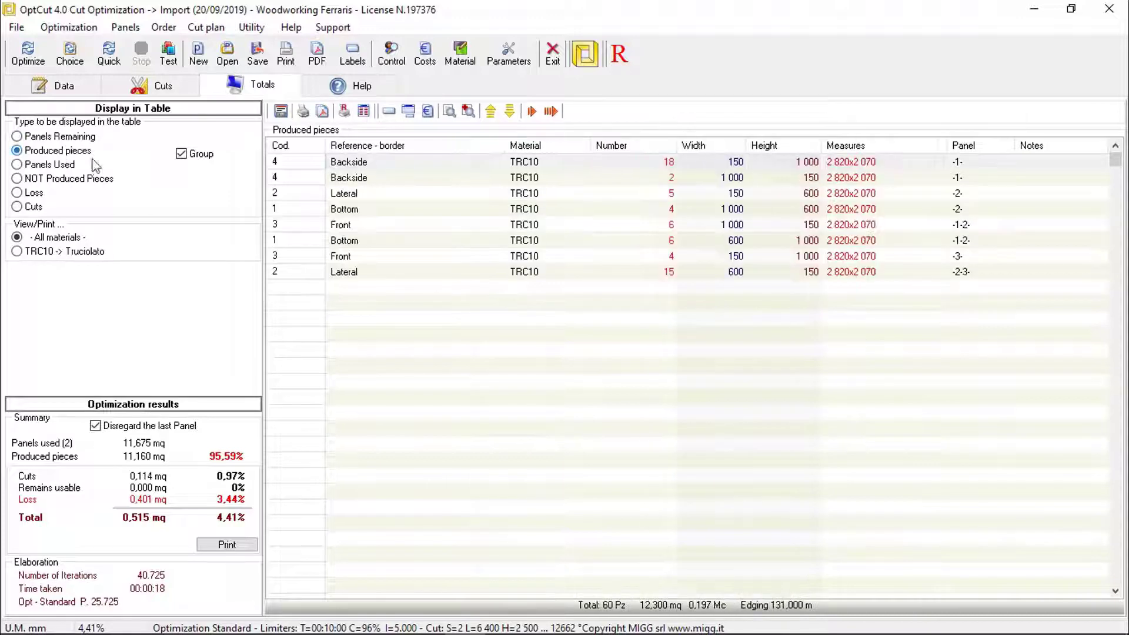
left_click(17, 164)
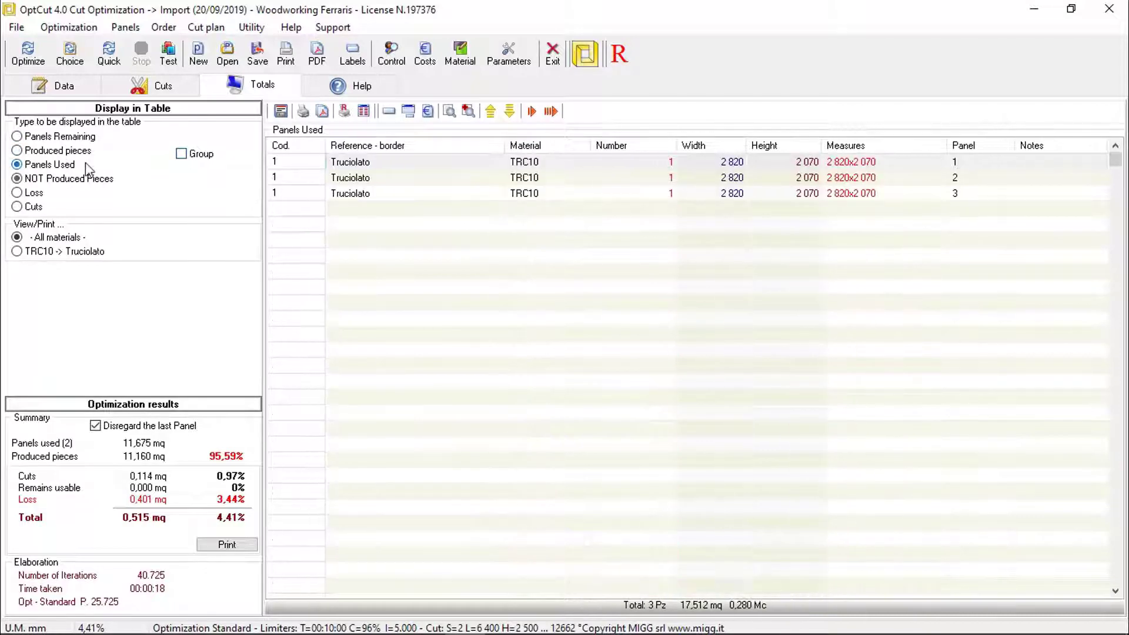
left_click(206, 28)
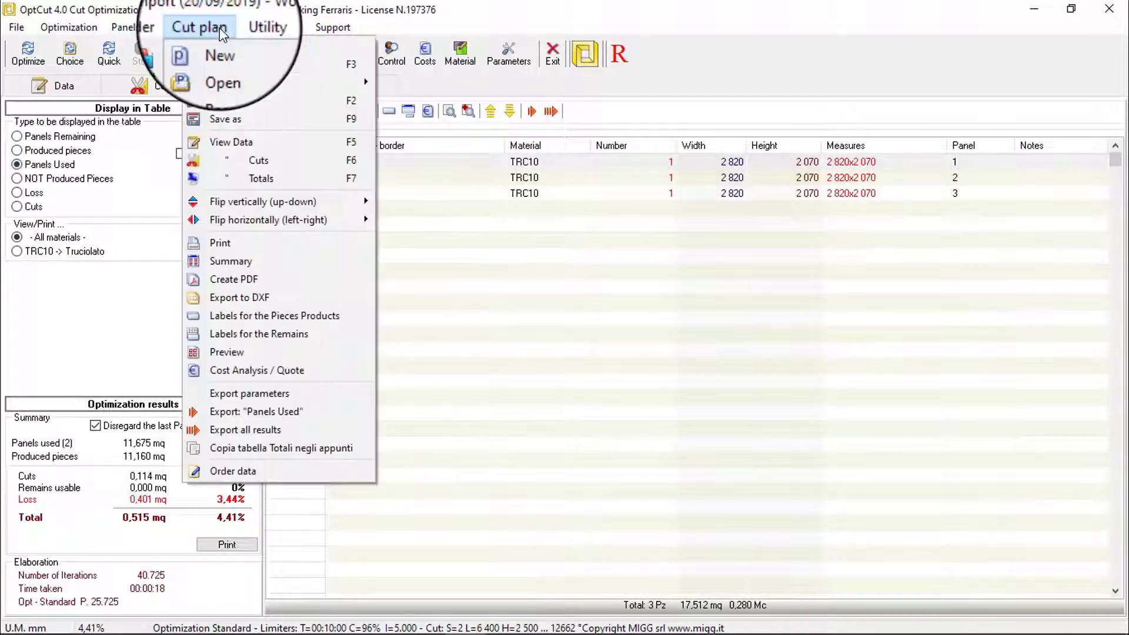
mouse_move(238, 348)
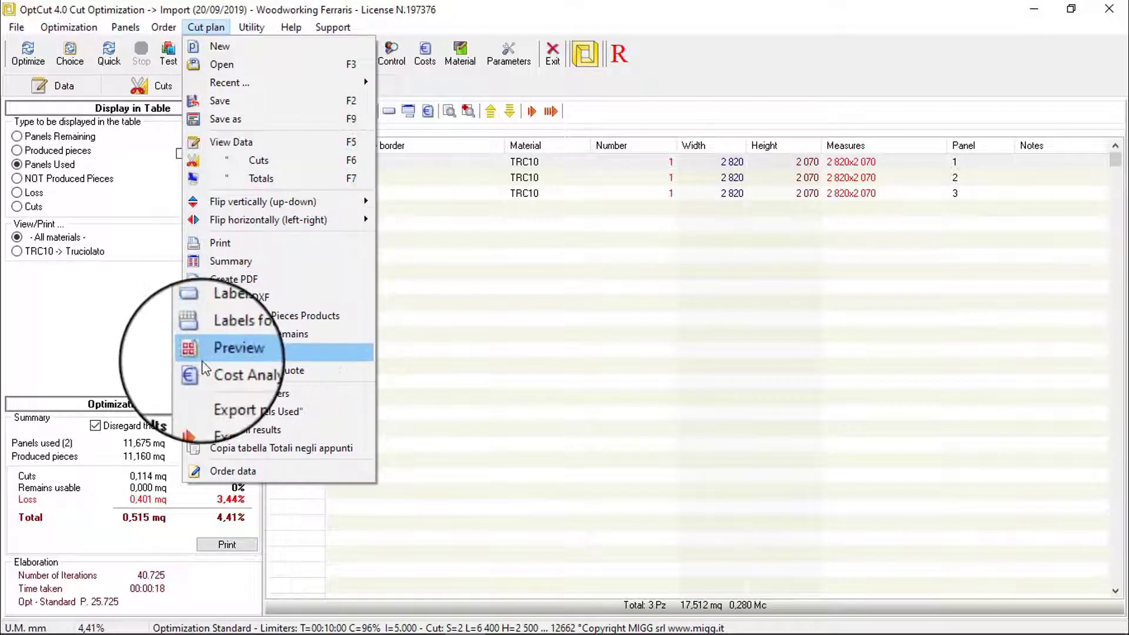
Open the Cost Analysis quote totalling 617,30, review its tabs, and preview the printout.
left_click(248, 375)
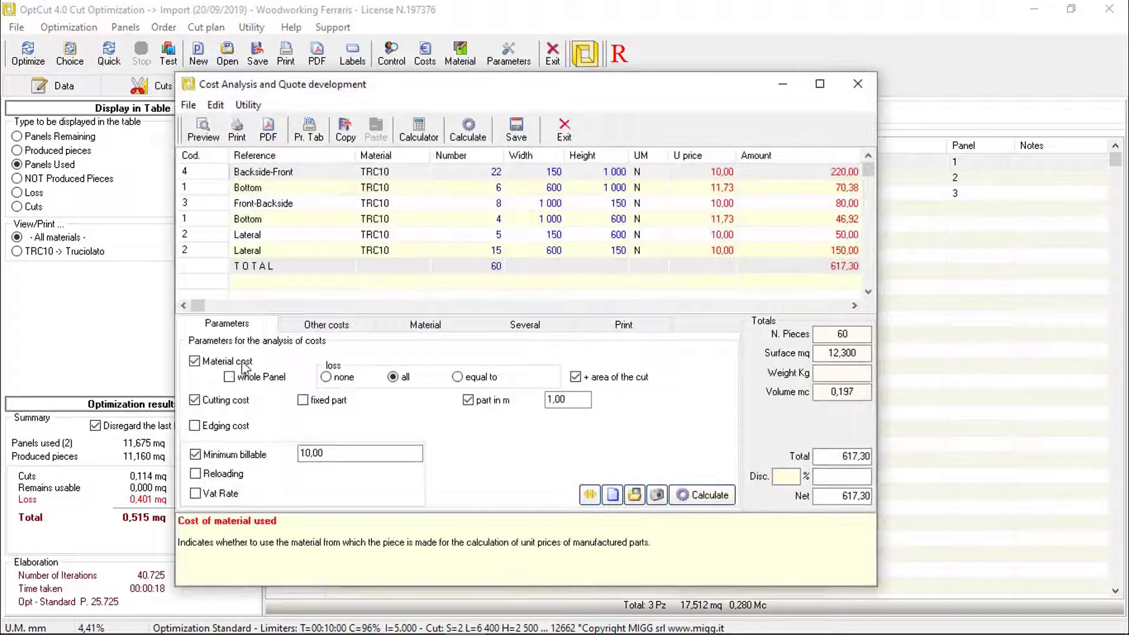
left_click(325, 325)
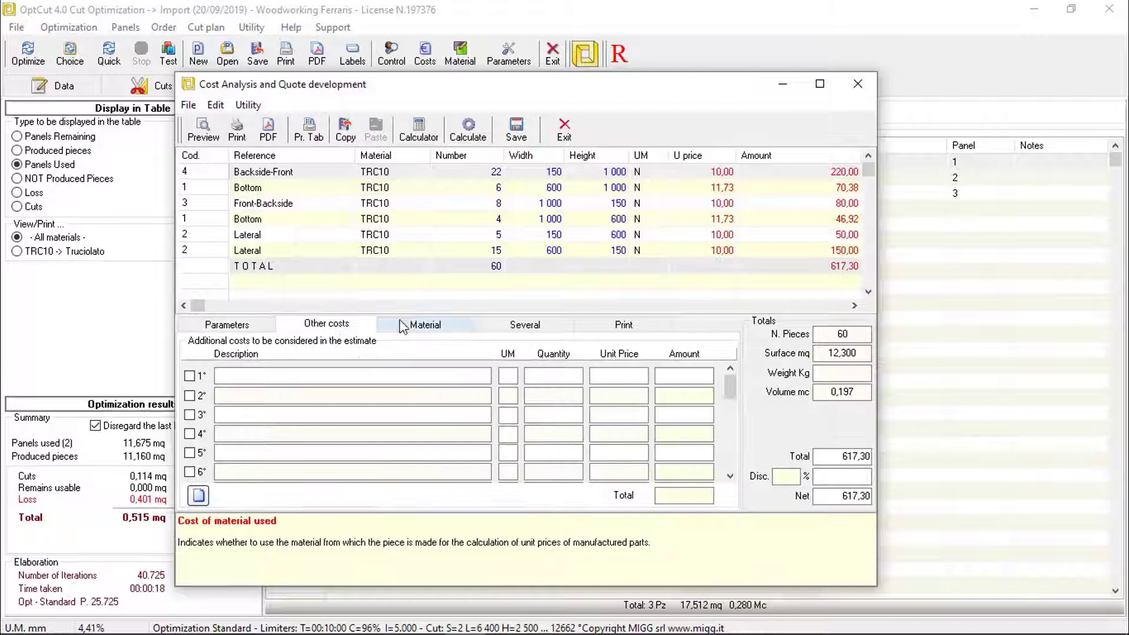
left_click(526, 324)
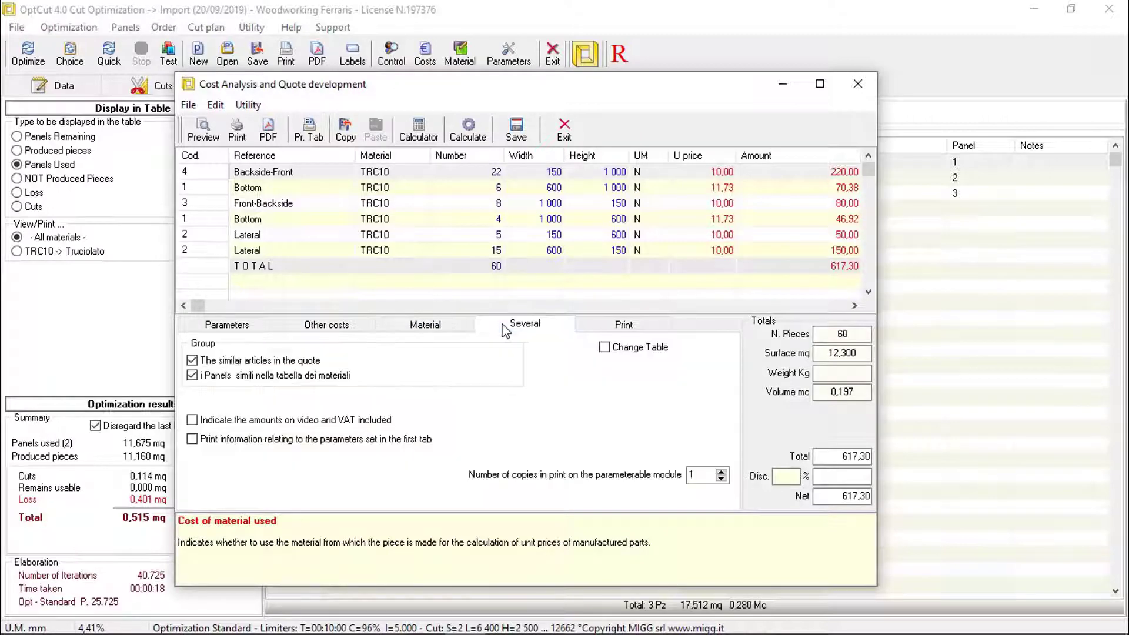
left_click(325, 324)
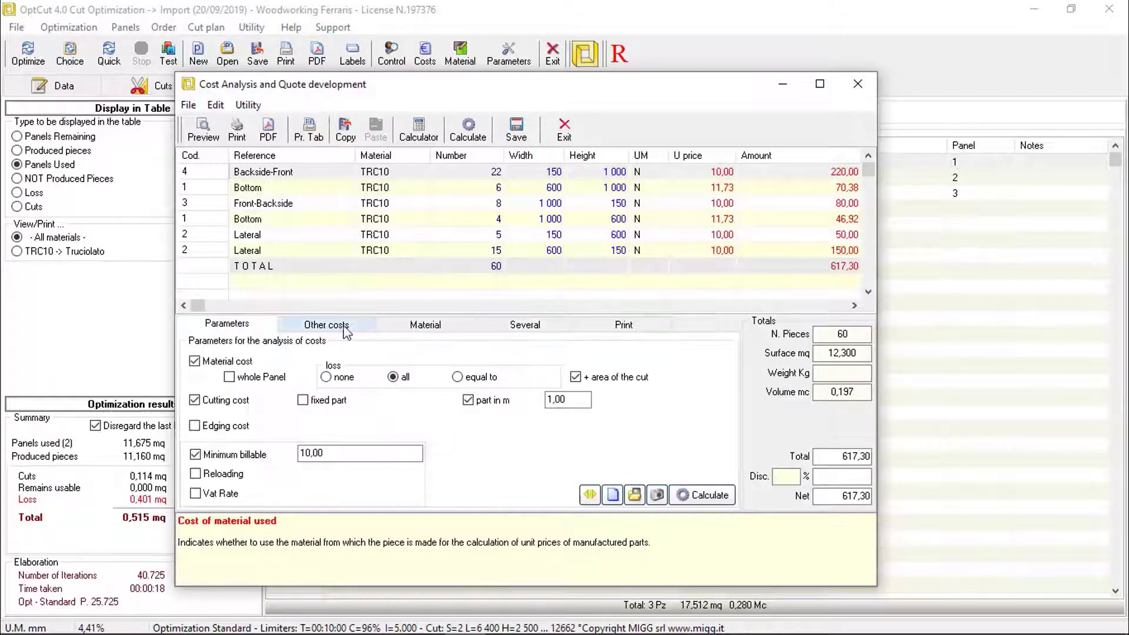
left_click(623, 324)
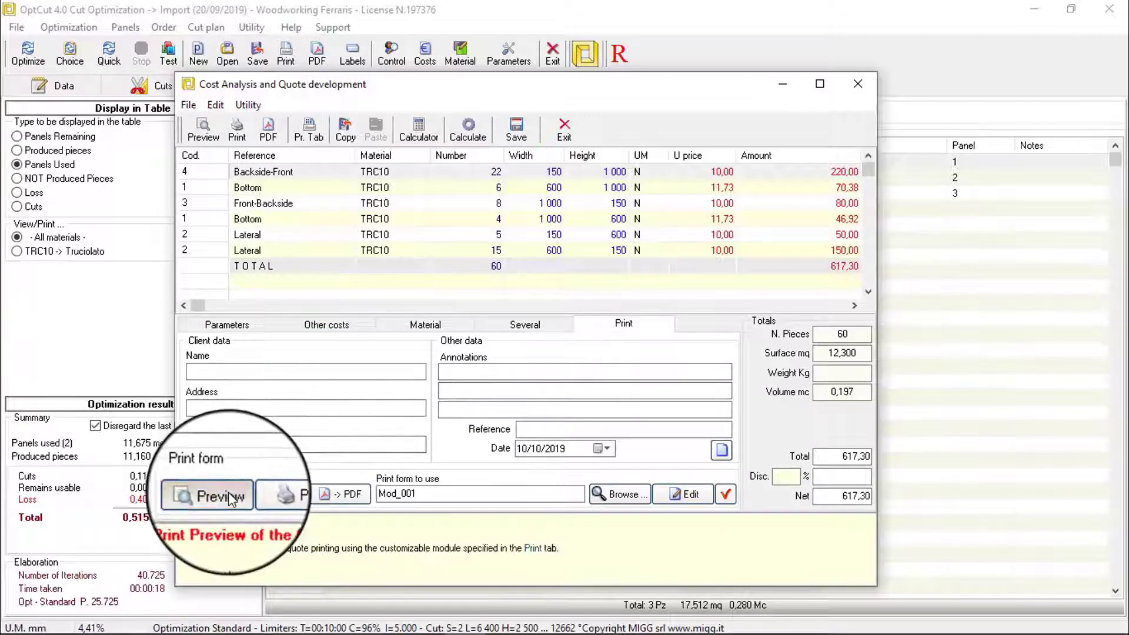
left_click(206, 496)
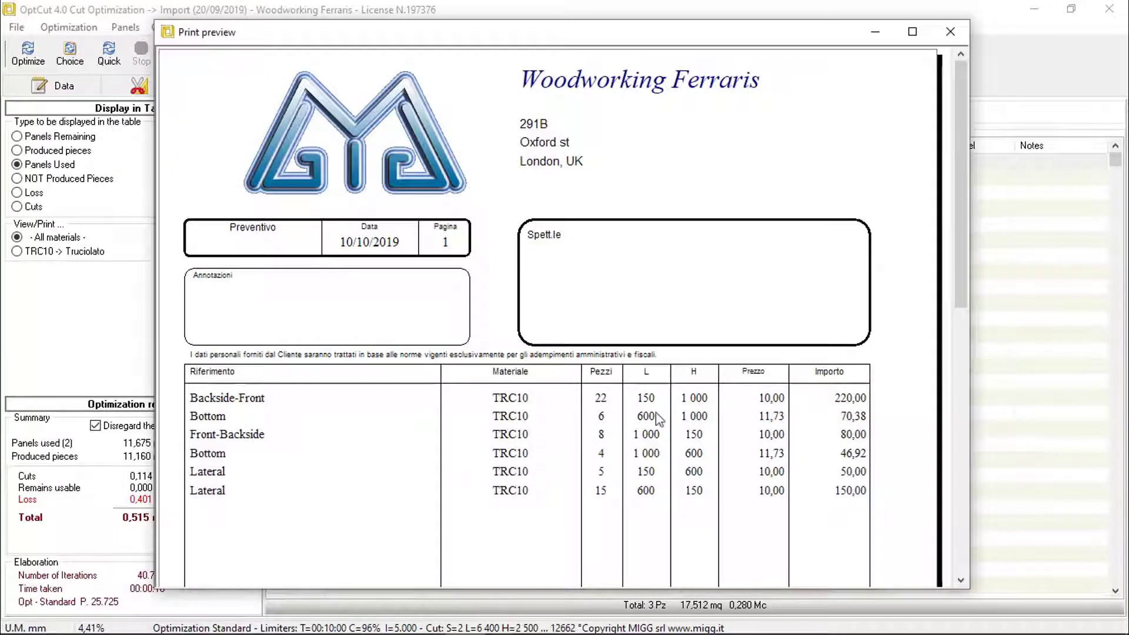